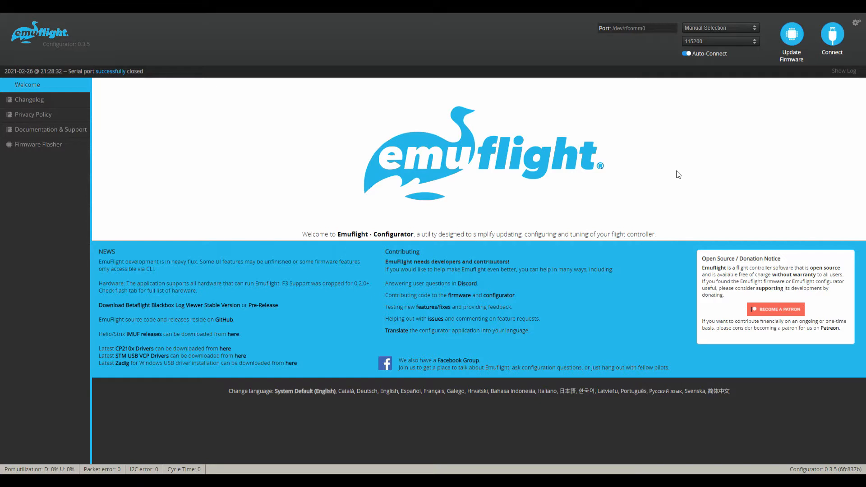
pyautogui.moveTo(674, 196)
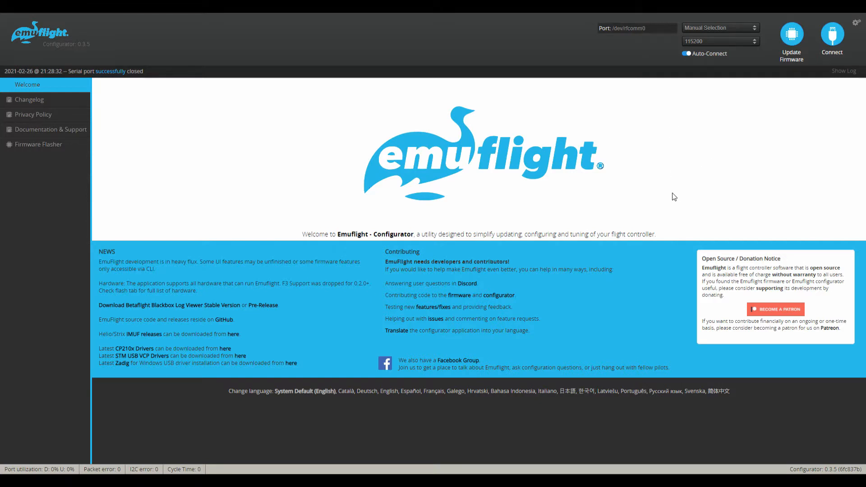
pyautogui.moveTo(647, 192)
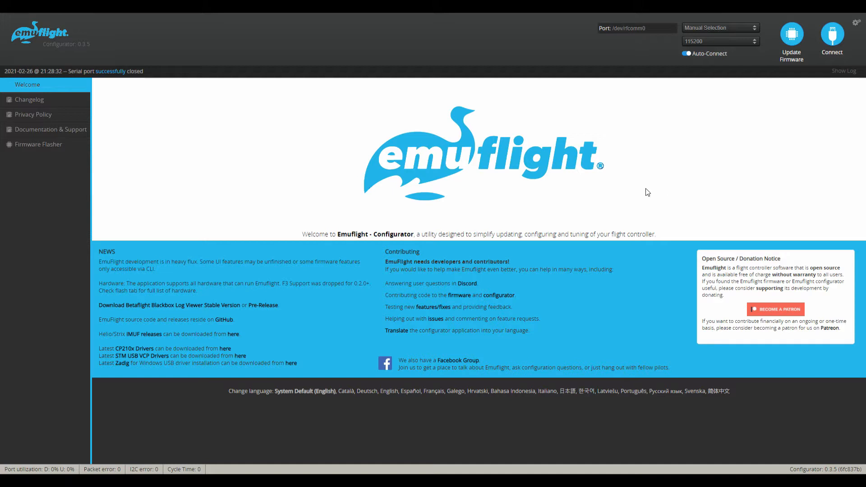
pyautogui.moveTo(733, 187)
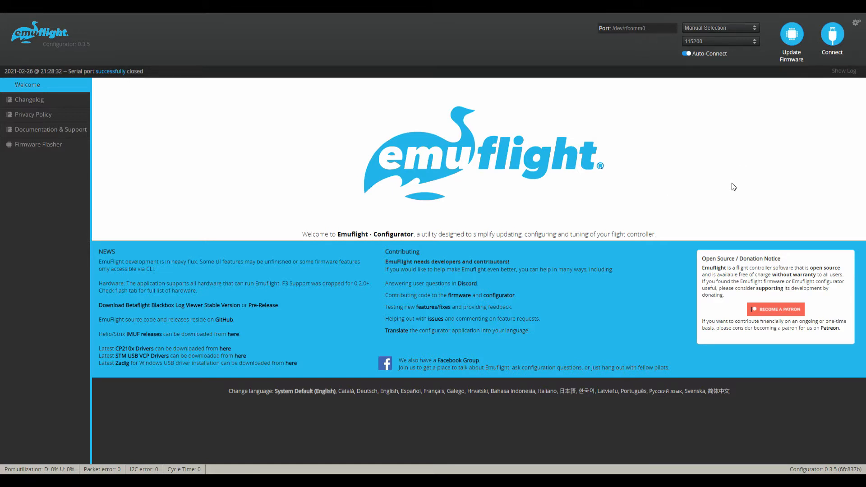
pyautogui.moveTo(810, 153)
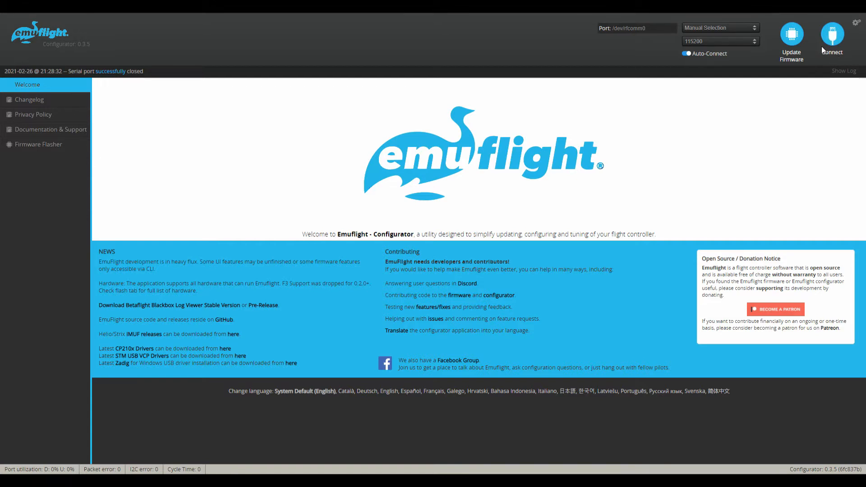
# Connect to the TRANSTECF7 board and confirm the Personalization craft name stays blank
pyautogui.click(831, 36)
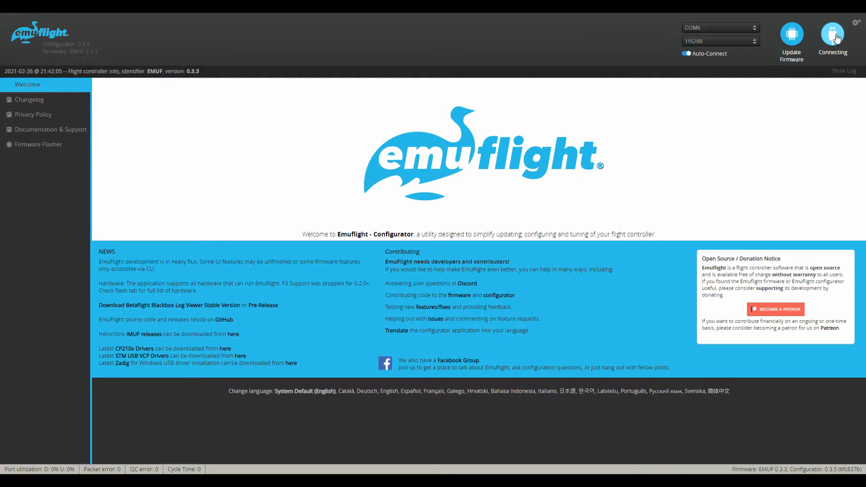
pyautogui.click(831, 35)
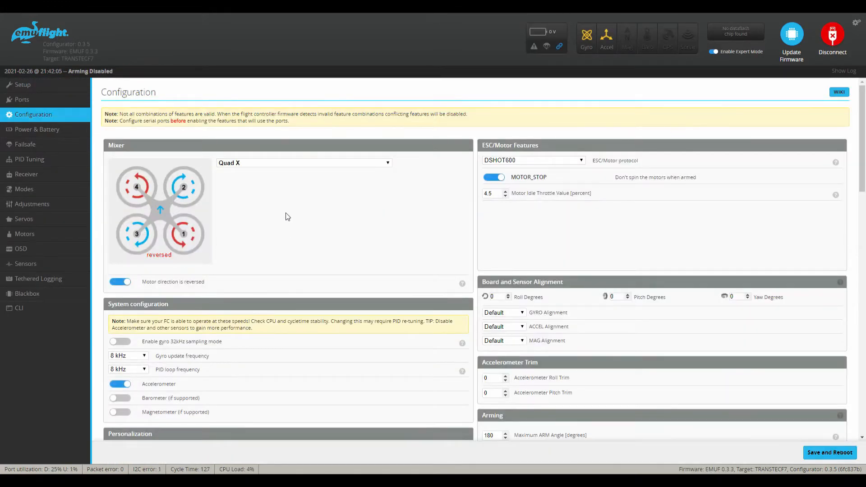
pyautogui.moveTo(186, 184)
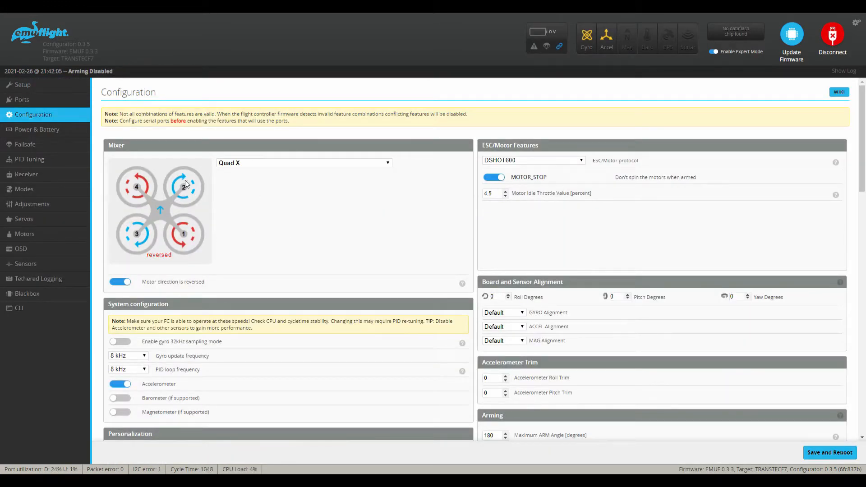
pyautogui.scroll(-3)
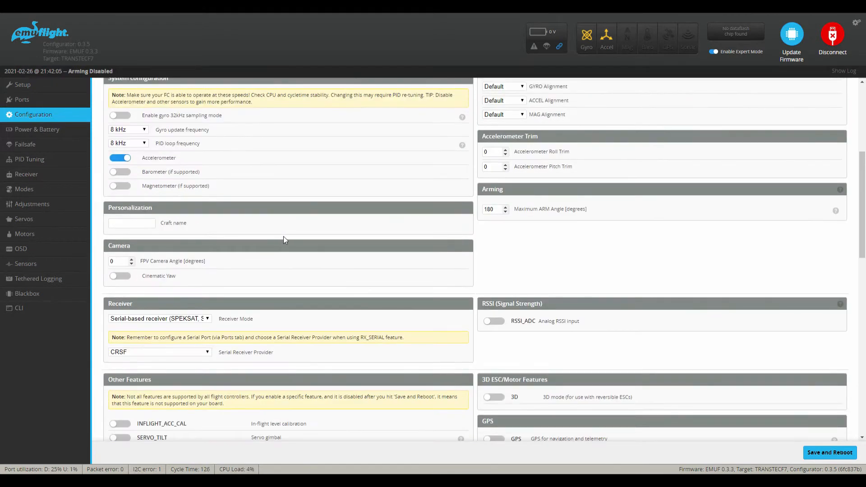
pyautogui.click(131, 222)
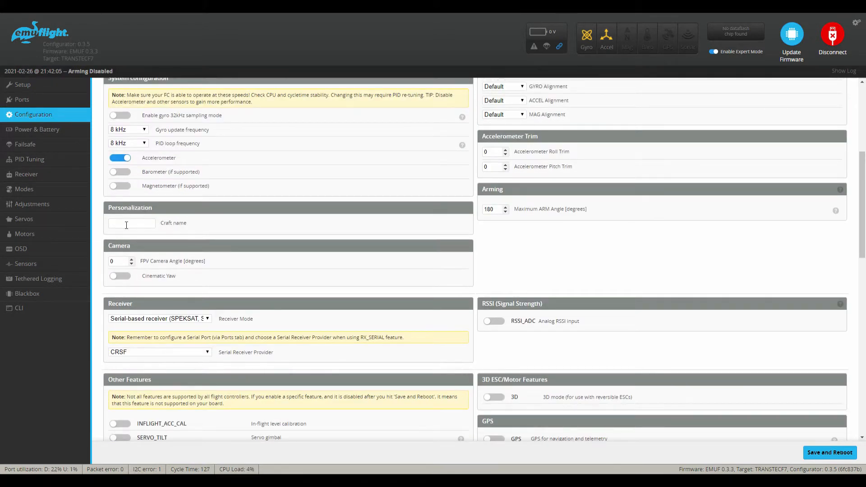
pyautogui.moveTo(160, 229)
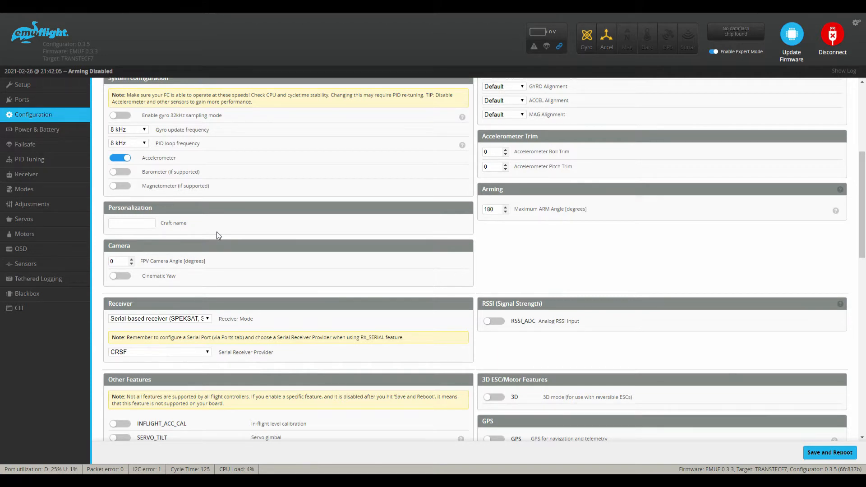
pyautogui.moveTo(204, 239)
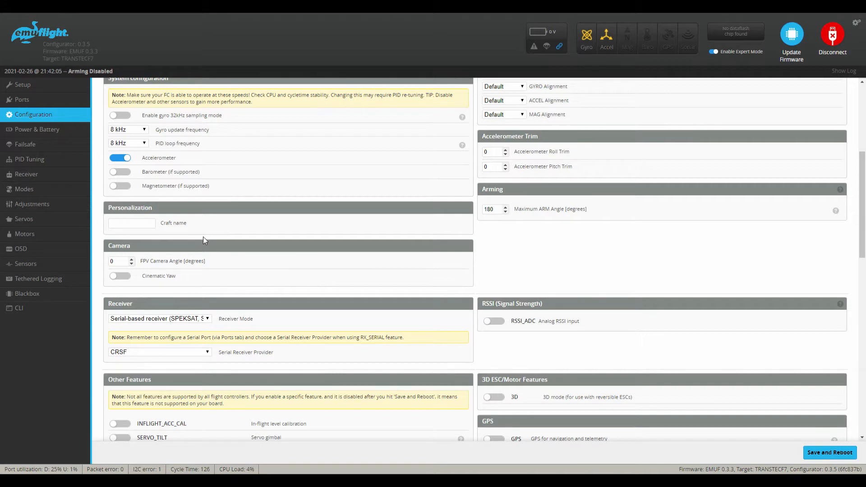
pyautogui.moveTo(50, 254)
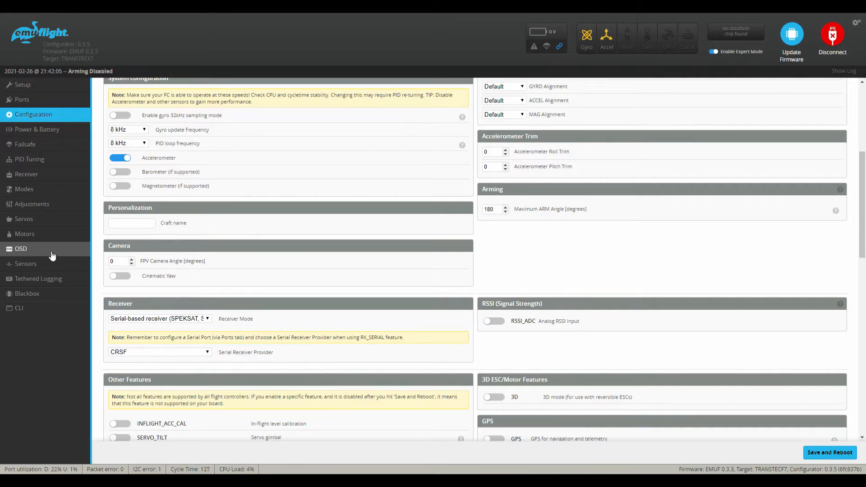
# Switch on the DJI warnings toggle in the OSD Warnings settings
pyautogui.click(20, 249)
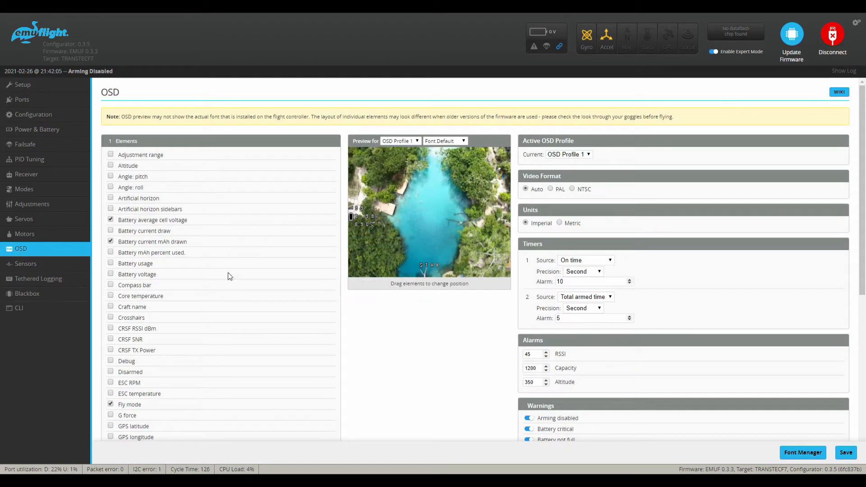
pyautogui.scroll(-3)
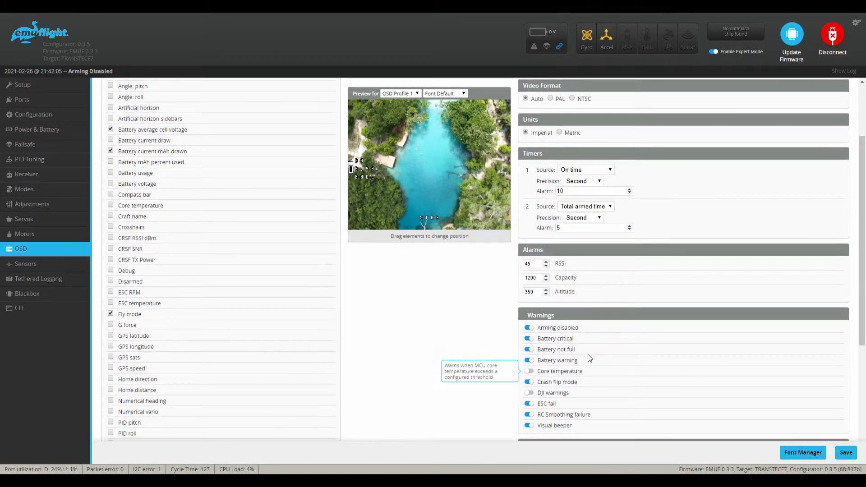
pyautogui.scroll(-3)
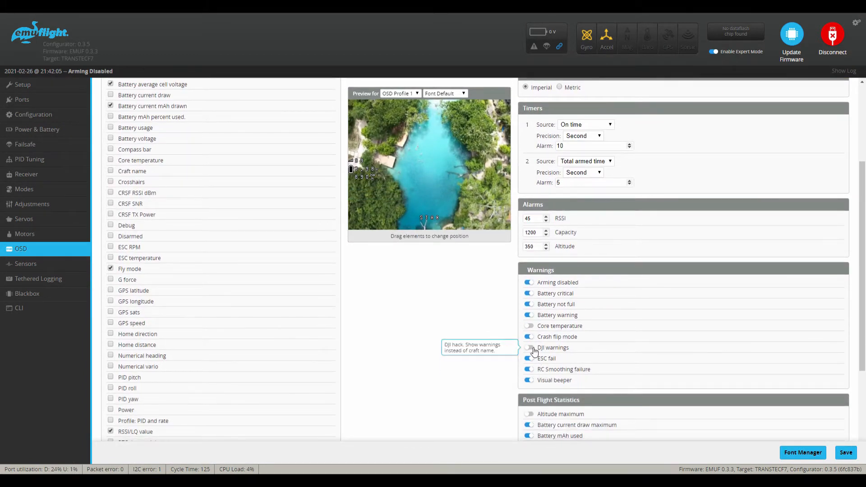
pyautogui.click(528, 347)
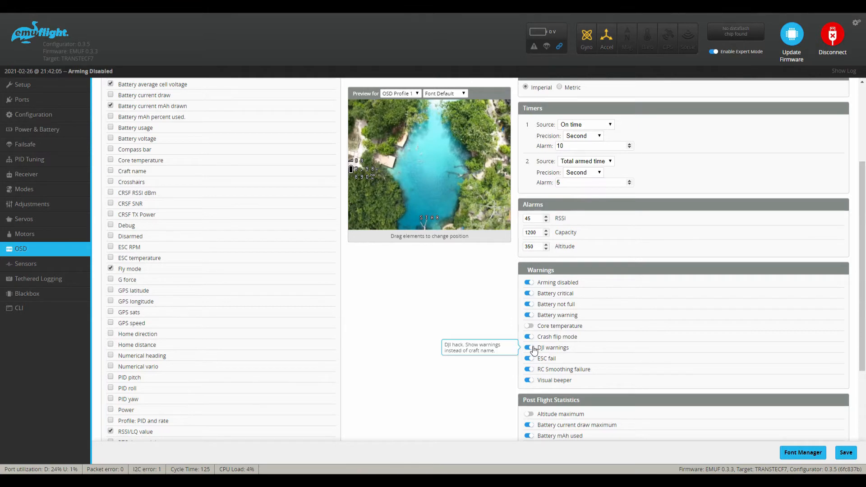
# Enable the Warnings element in the OSD Elements list and save the OSD settings
pyautogui.scroll(3)
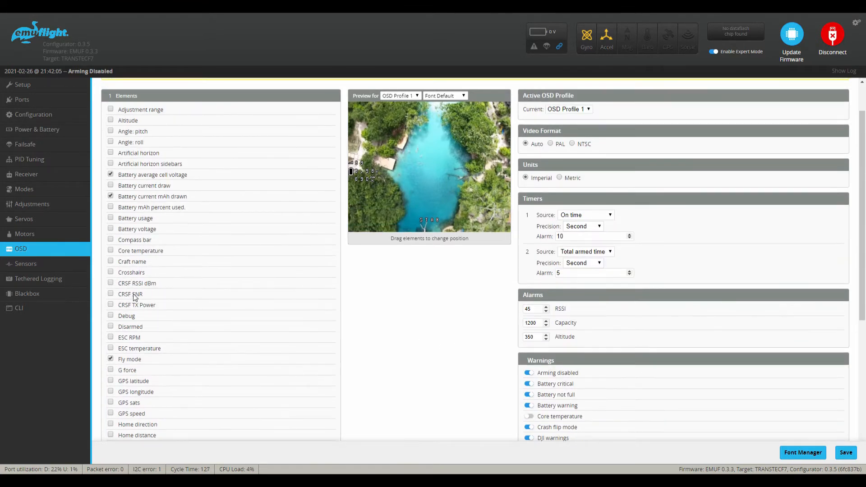
pyautogui.moveTo(111, 261)
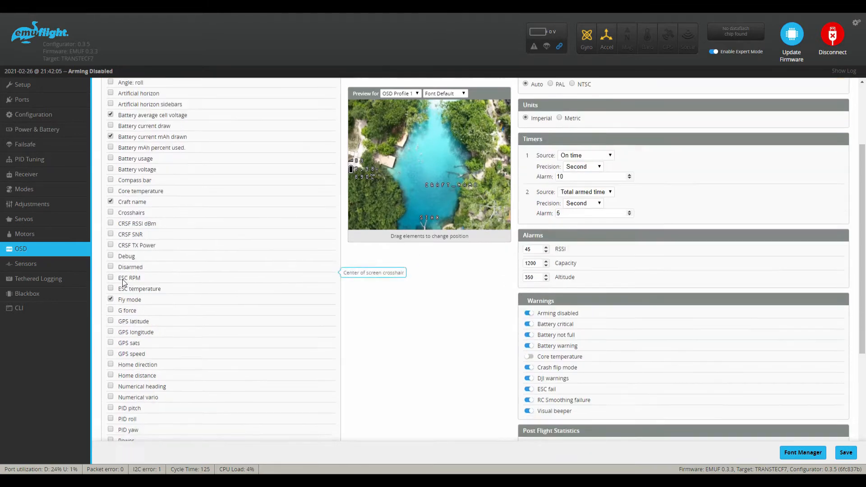
pyautogui.scroll(-3)
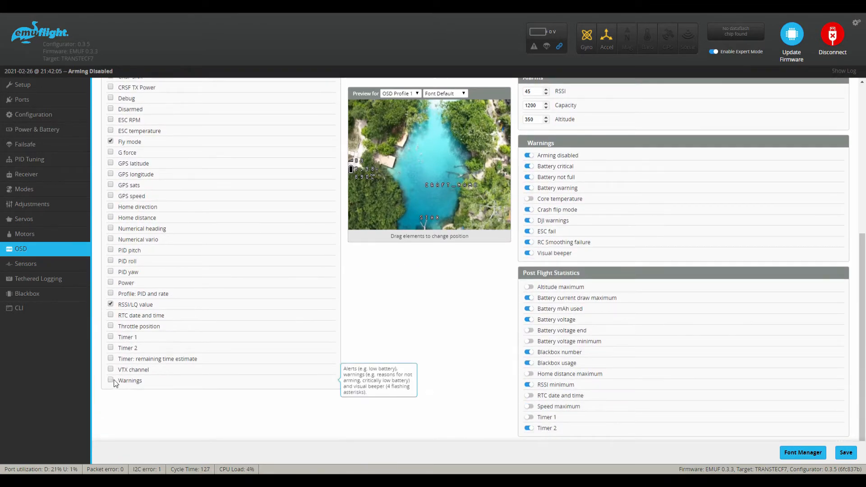
pyautogui.click(110, 380)
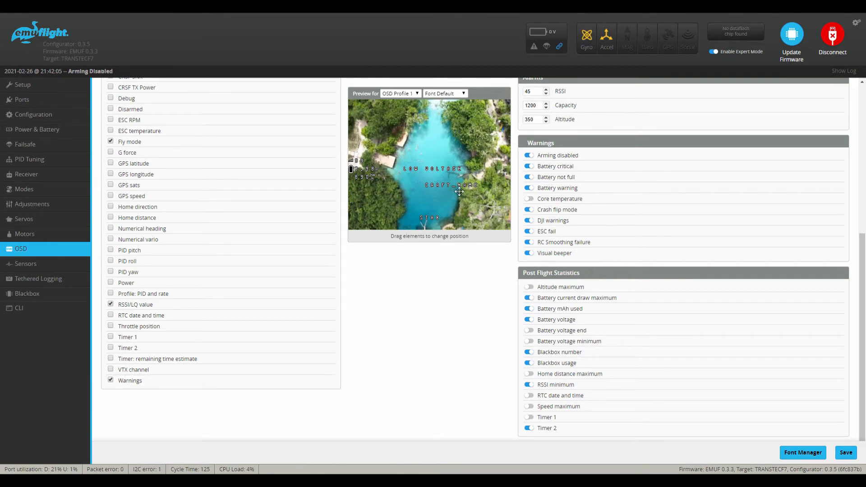
pyautogui.moveTo(445, 192)
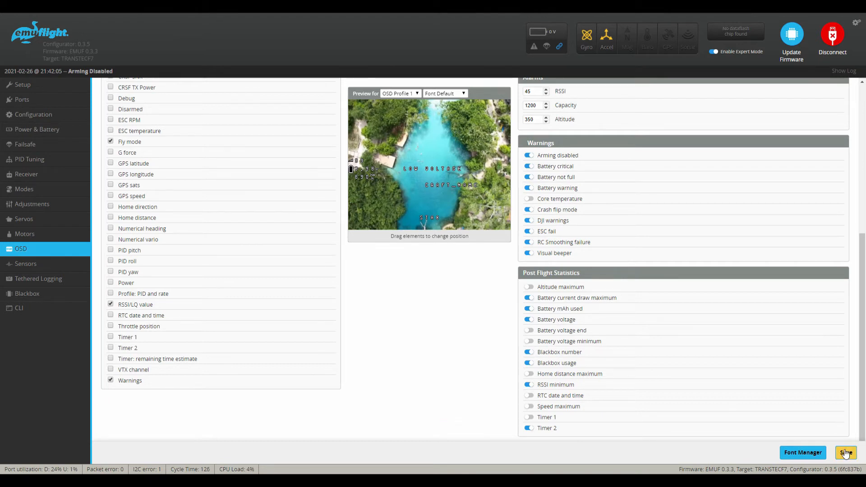
pyautogui.click(844, 452)
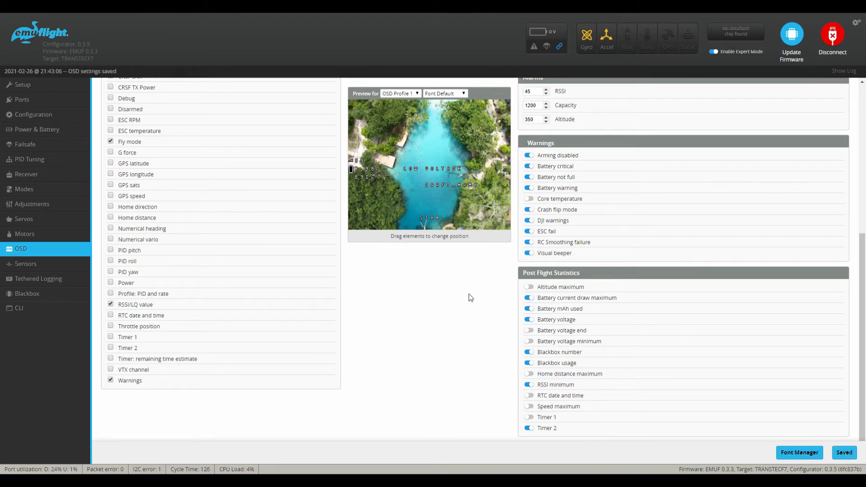
pyautogui.moveTo(467, 301)
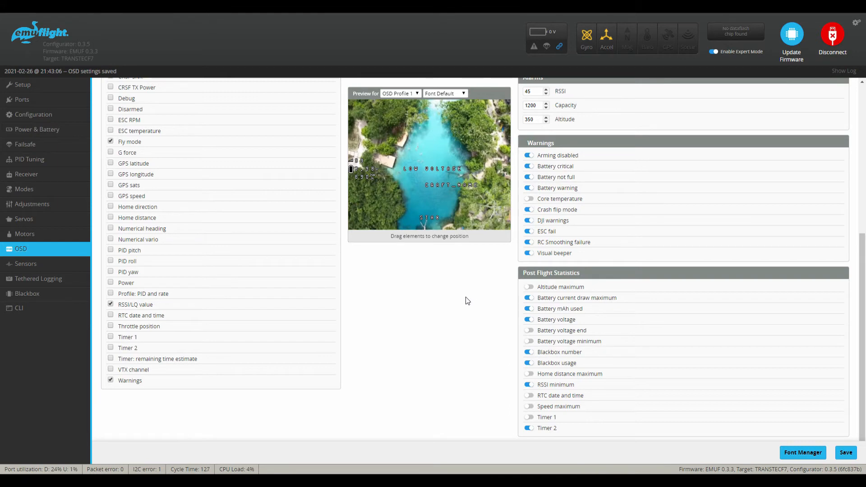